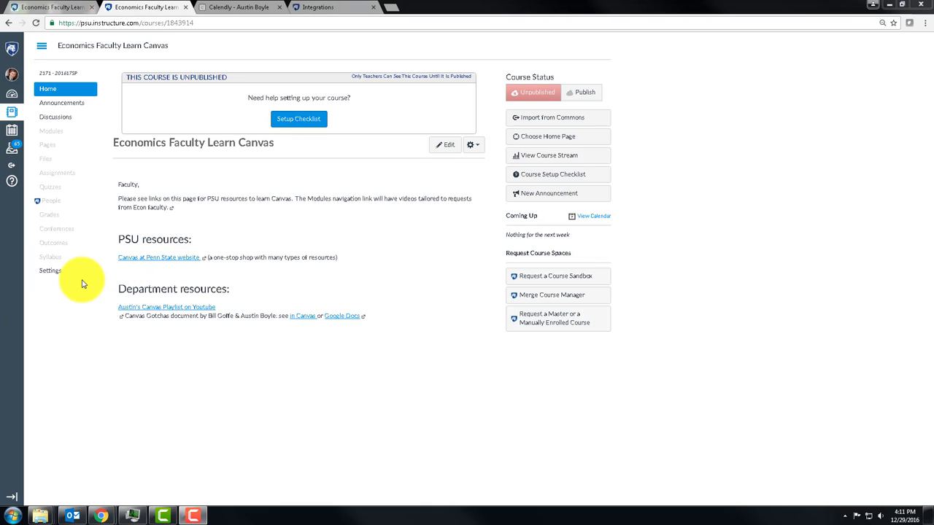
pyautogui.moveTo(50, 257)
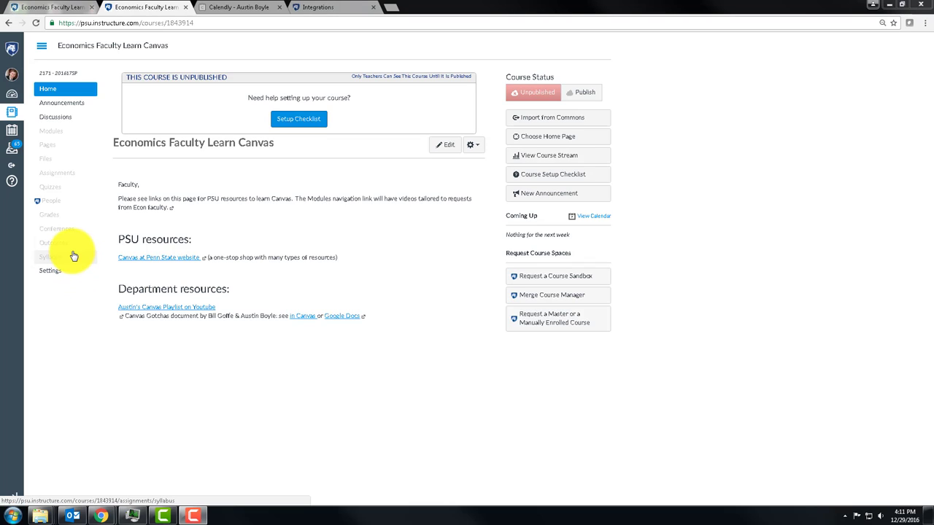
# - Open the course Settings on the Apps tab listing the installed Redirect Tool
pyautogui.click(49, 271)
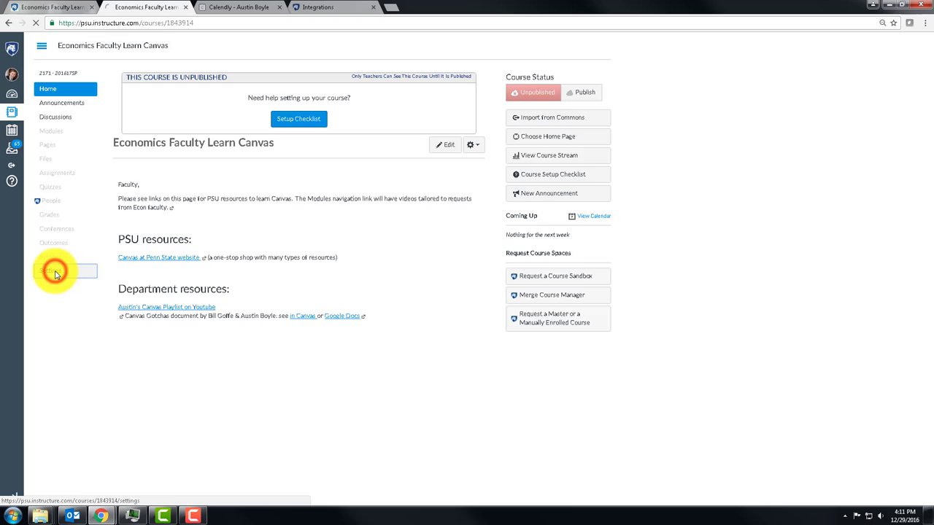
pyautogui.click(50, 271)
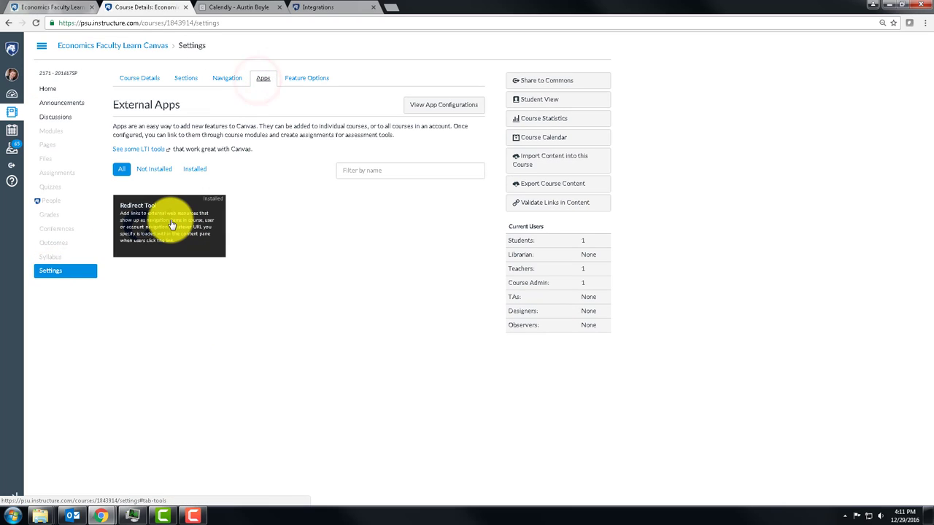
pyautogui.click(168, 226)
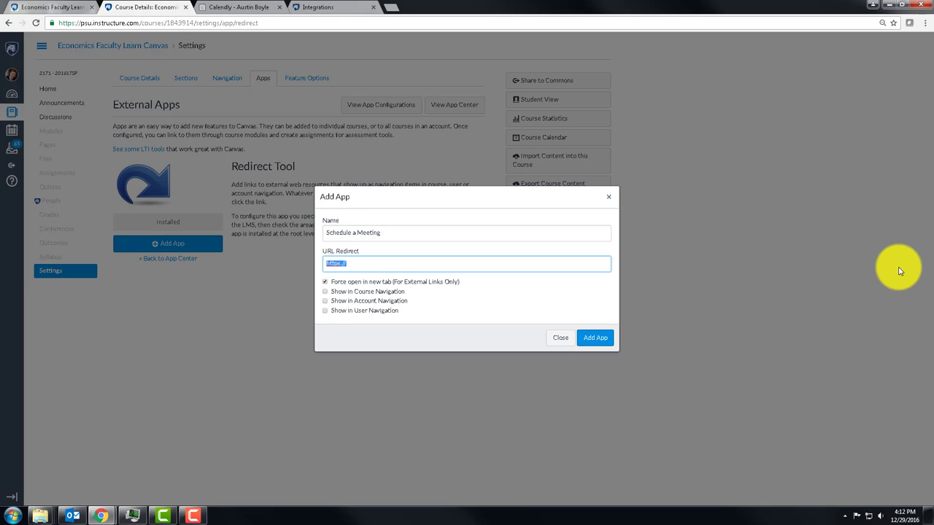
pyautogui.write('https://calendly.com/austinboyleecon/')
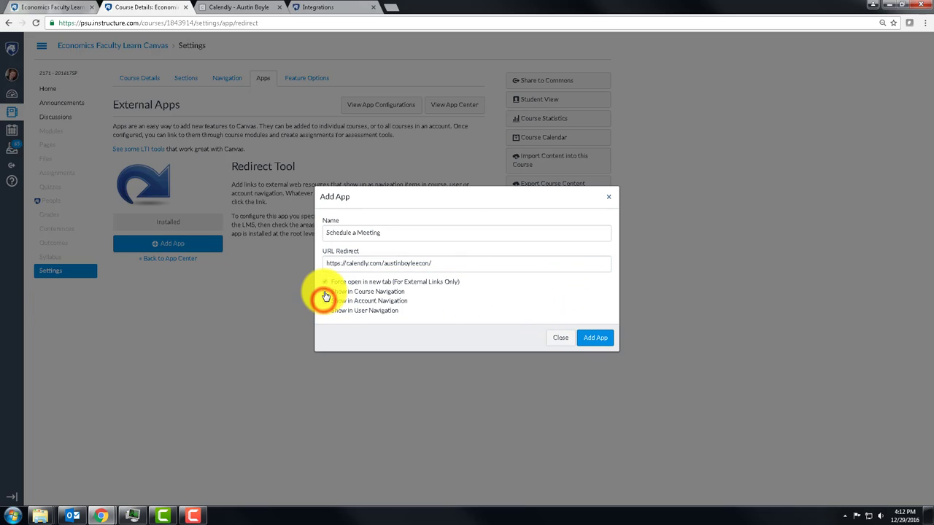
pyautogui.click(326, 291)
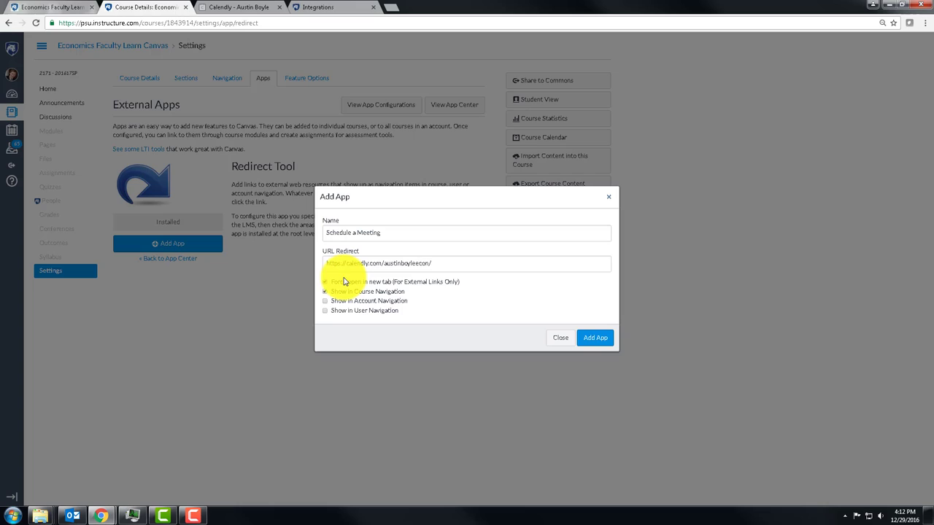
pyautogui.click(325, 291)
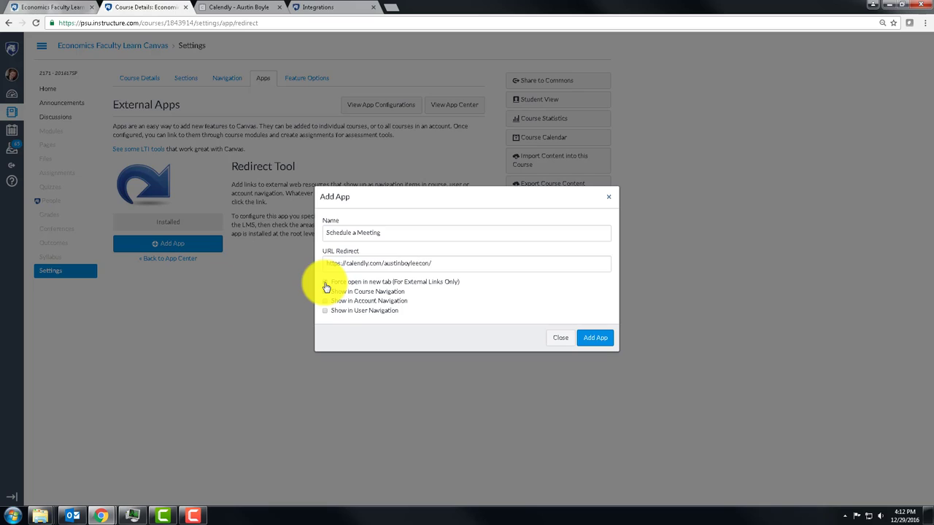
pyautogui.click(326, 281)
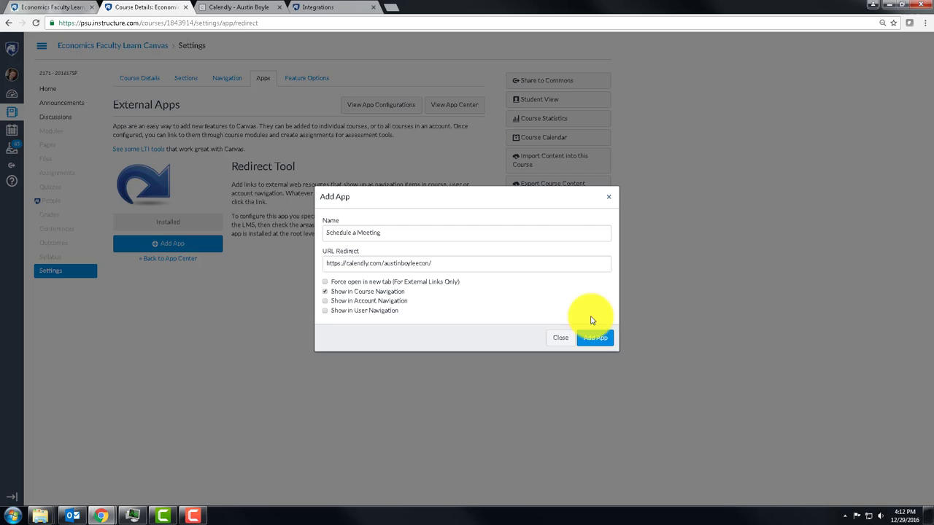
pyautogui.click(594, 338)
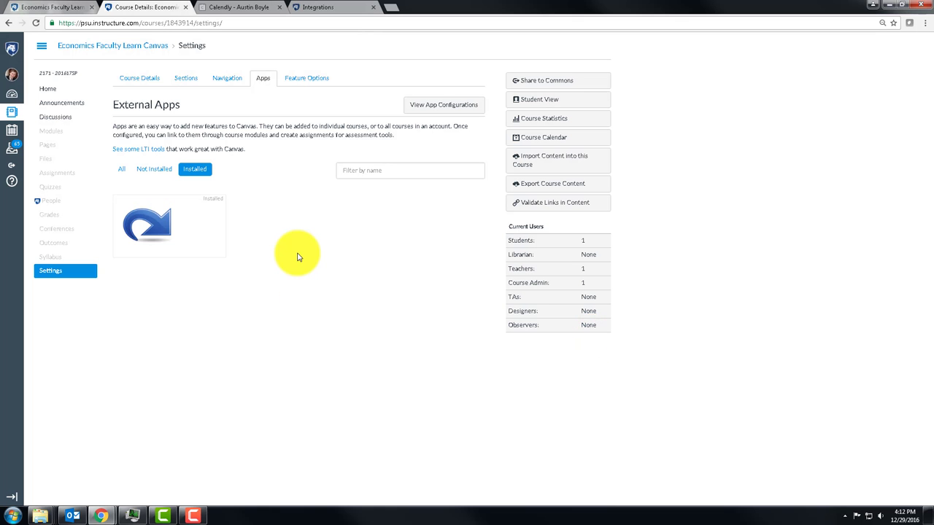
pyautogui.moveTo(142, 233)
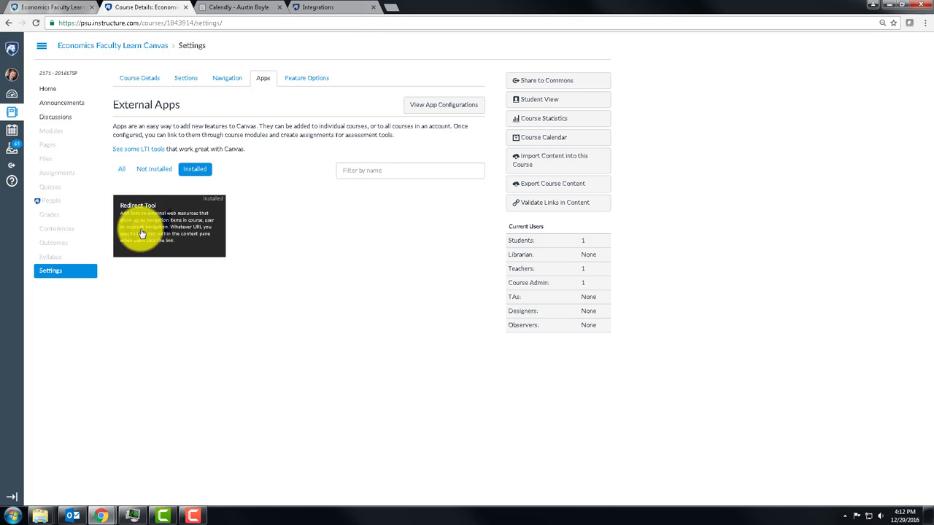
# - Return to the course Home page to see the new Schedule a Meeting link
pyautogui.click(48, 88)
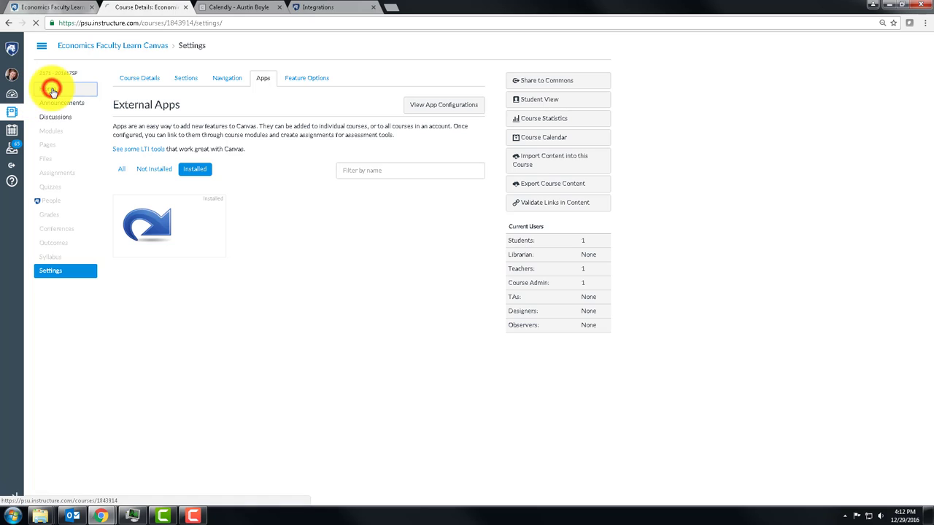
pyautogui.click(48, 88)
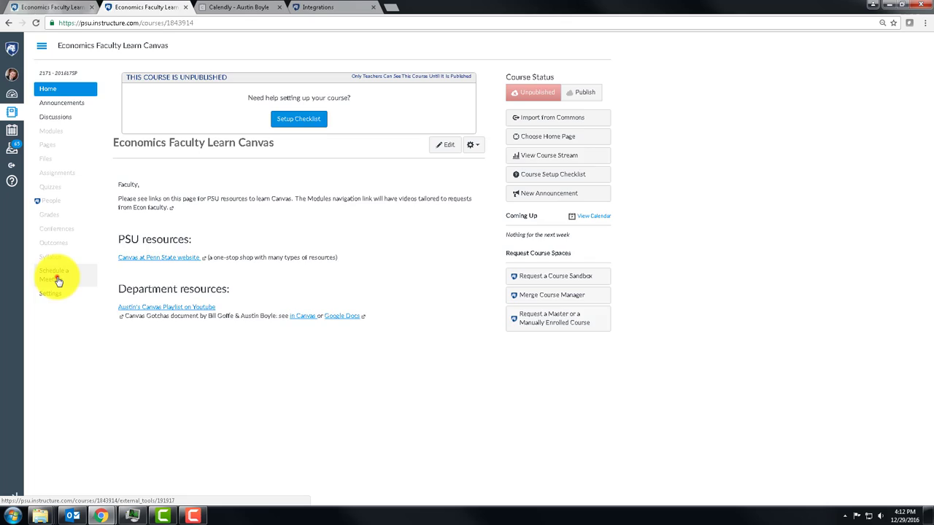
# - Open Schedule a Meeting from course navigation to view the embedded Calendly meeting options
pyautogui.click(54, 274)
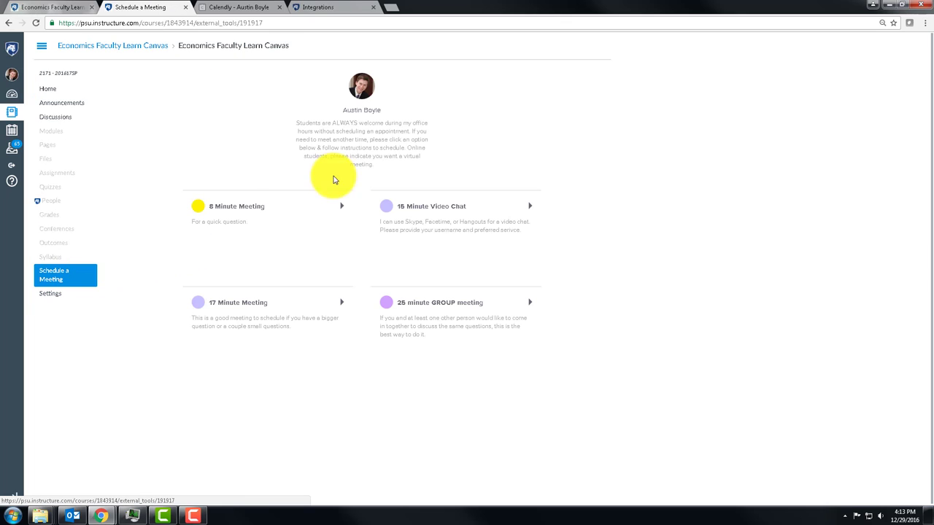
pyautogui.moveTo(257, 132)
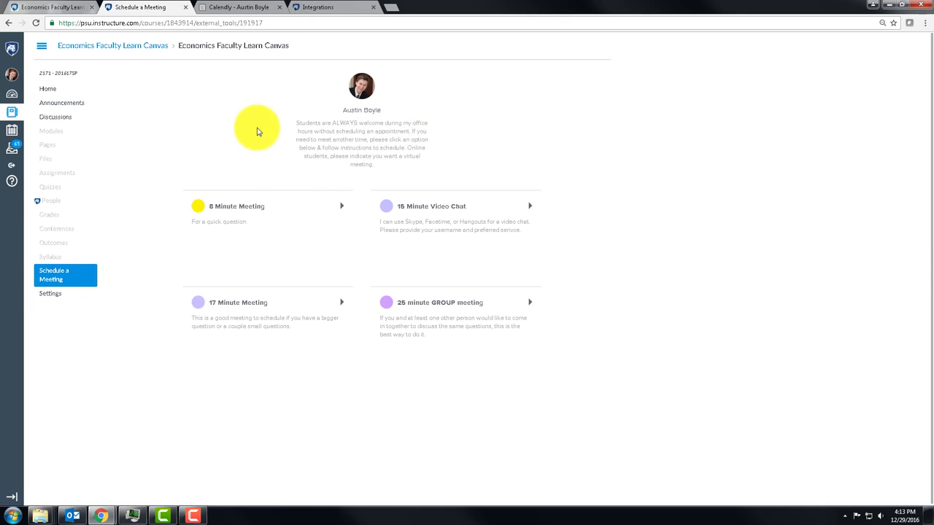
pyautogui.moveTo(430, 264)
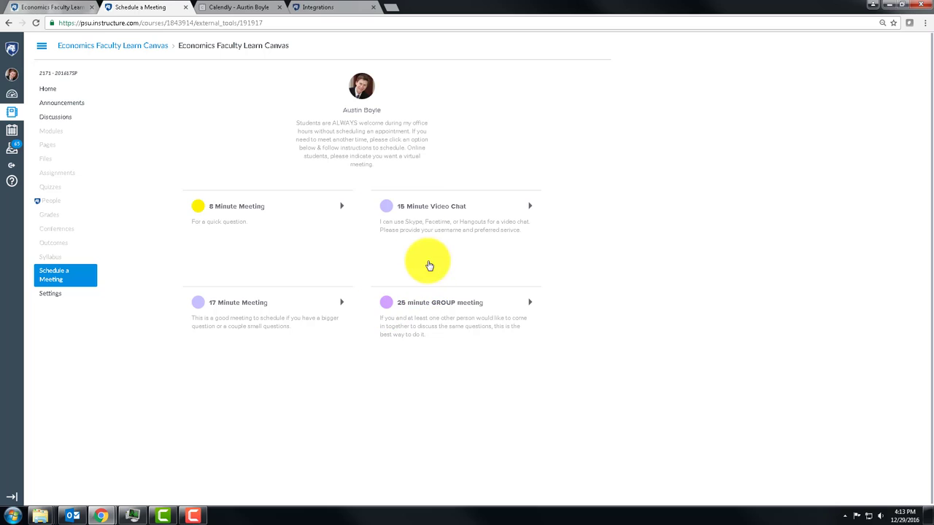
pyautogui.moveTo(343, 265)
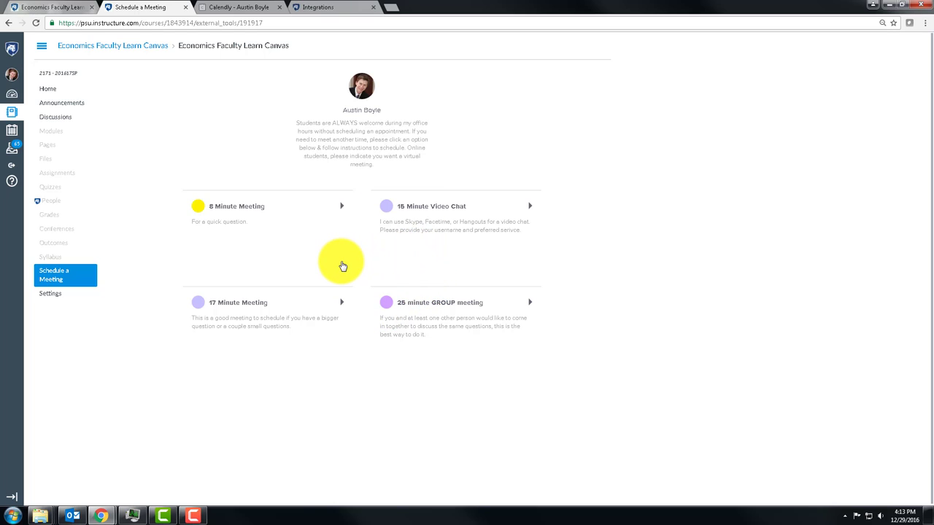
pyautogui.moveTo(308, 272)
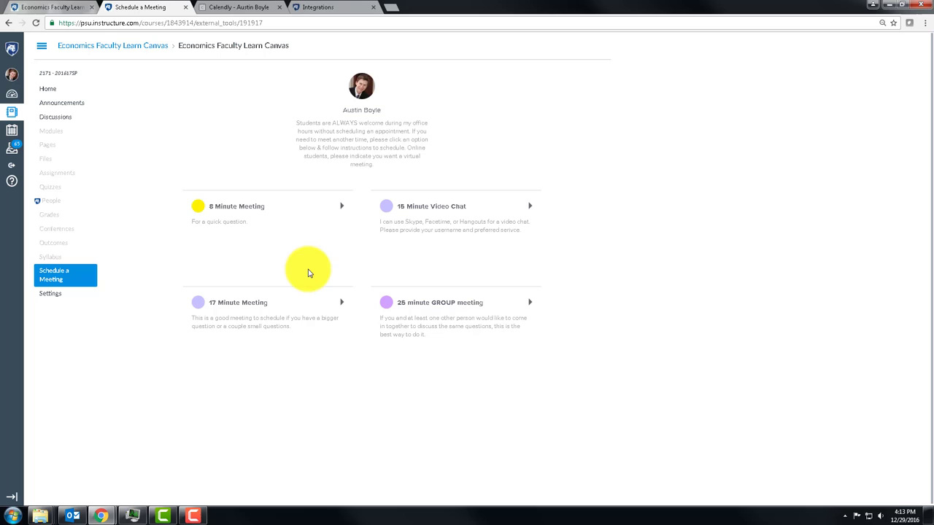
pyautogui.moveTo(297, 261)
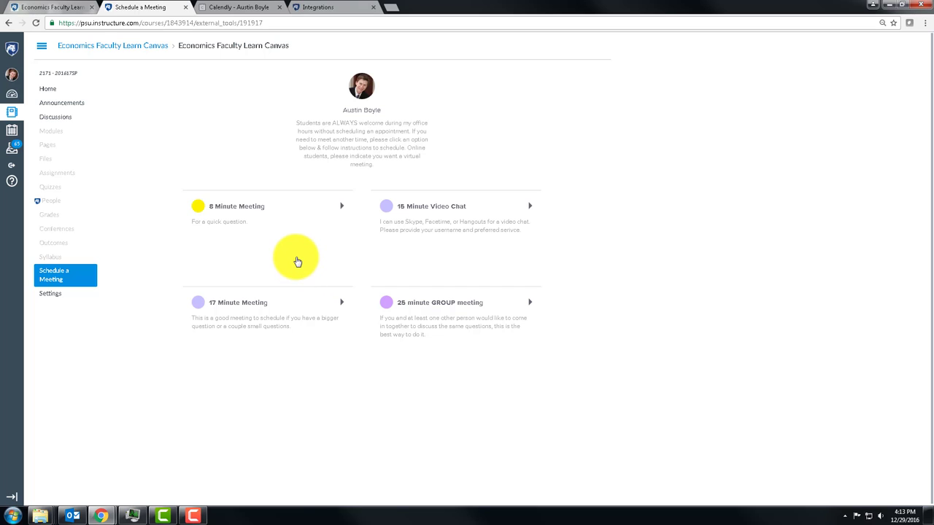
pyautogui.moveTo(487, 305)
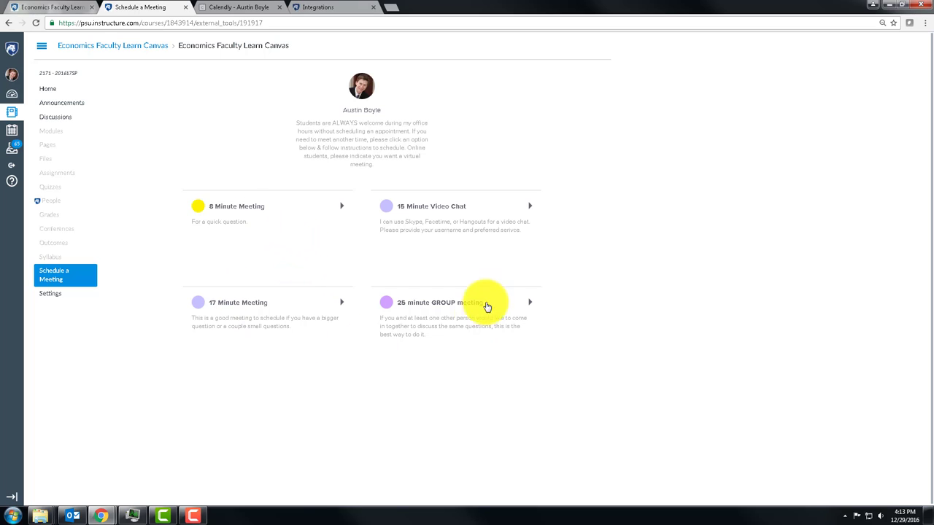
pyautogui.moveTo(432, 334)
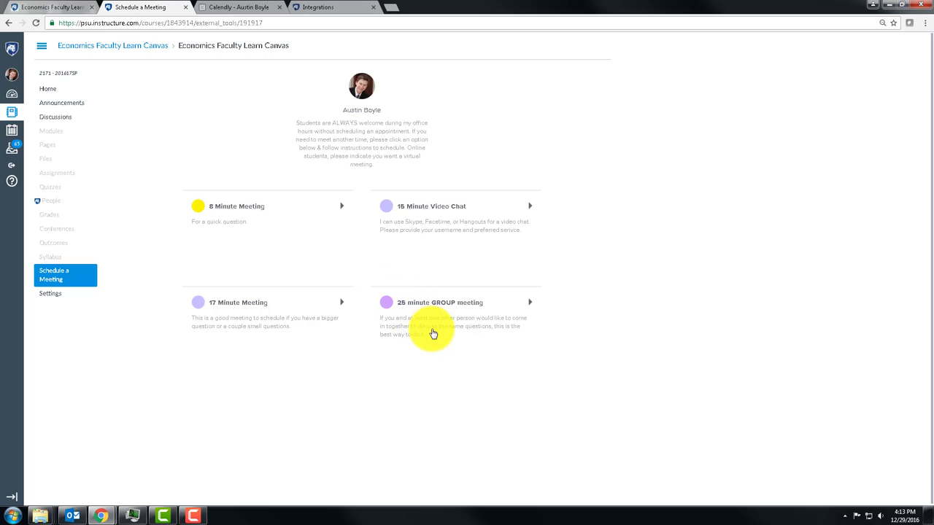
pyautogui.moveTo(437, 324)
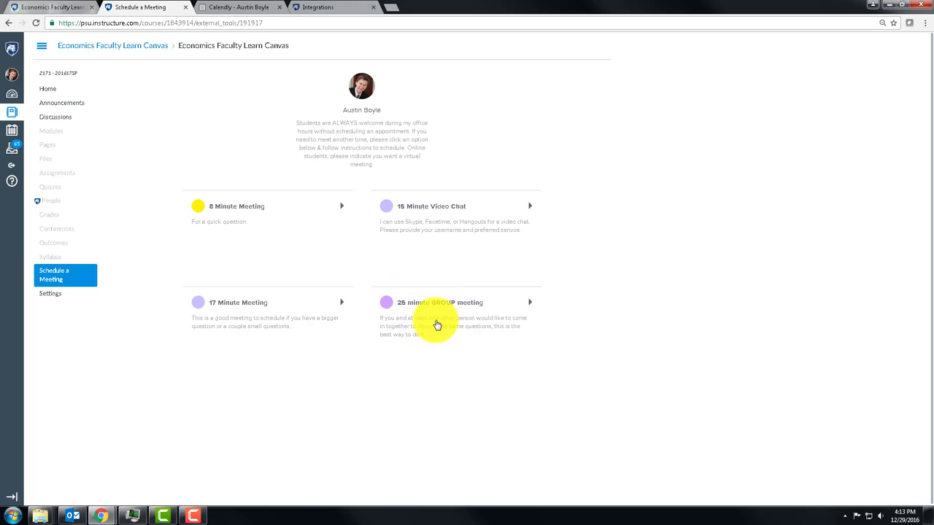
pyautogui.moveTo(435, 312)
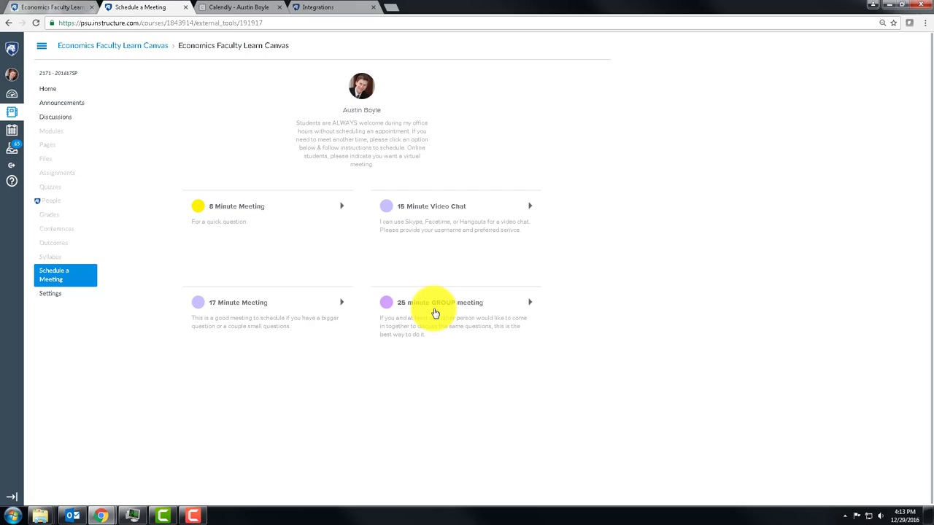
pyautogui.moveTo(426, 322)
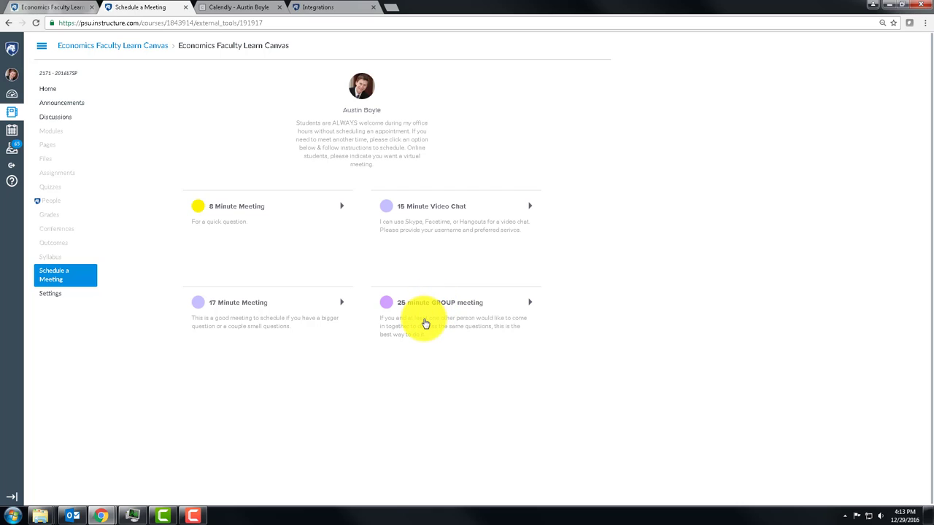
pyautogui.moveTo(426, 323)
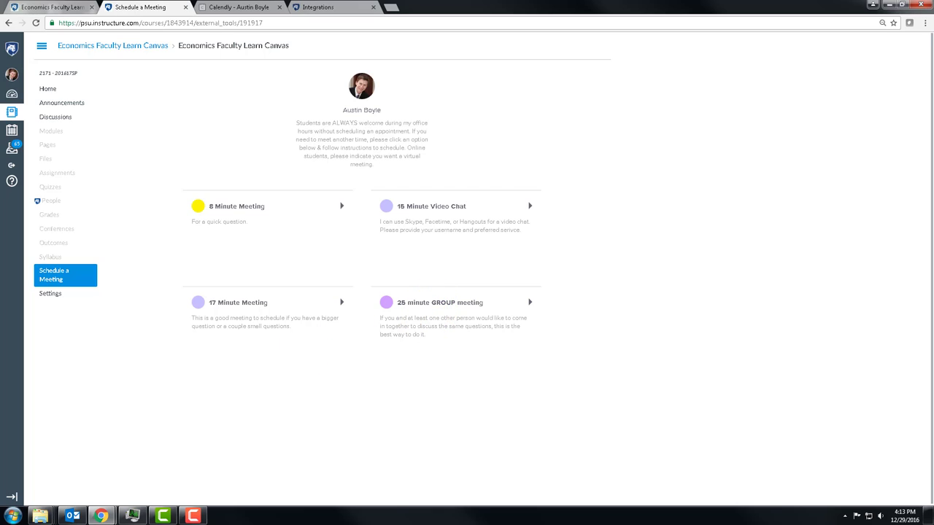